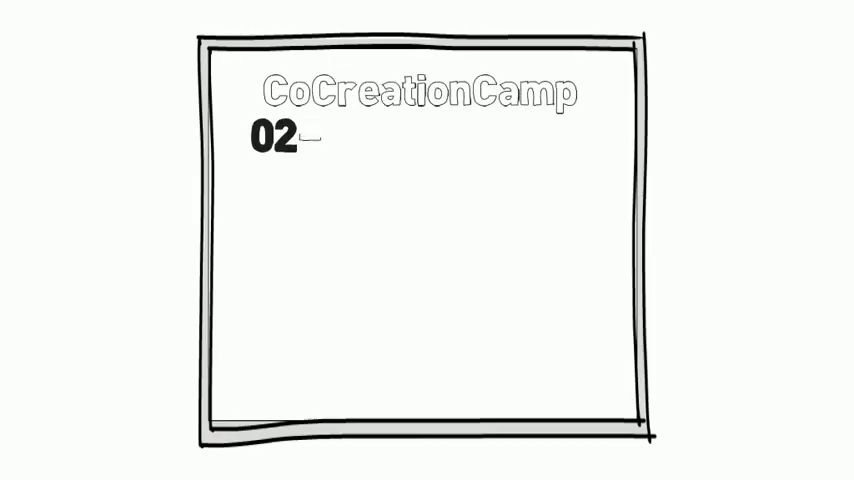
pyautogui.write('-07 March 2014')
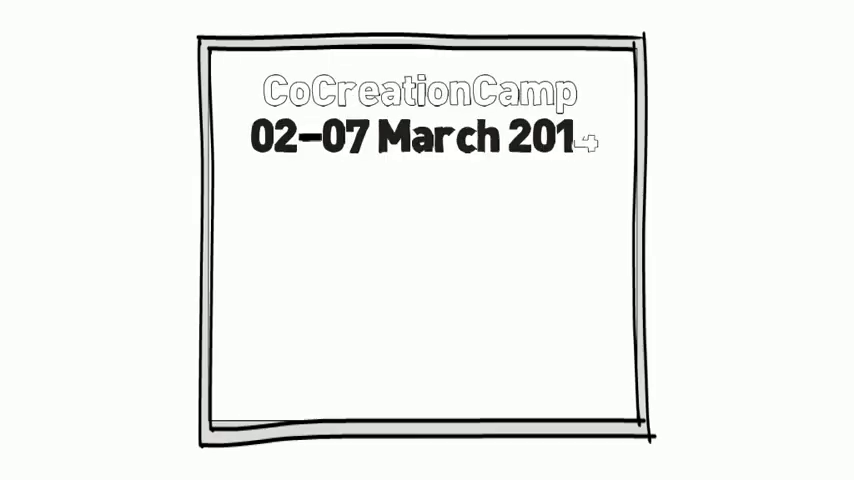